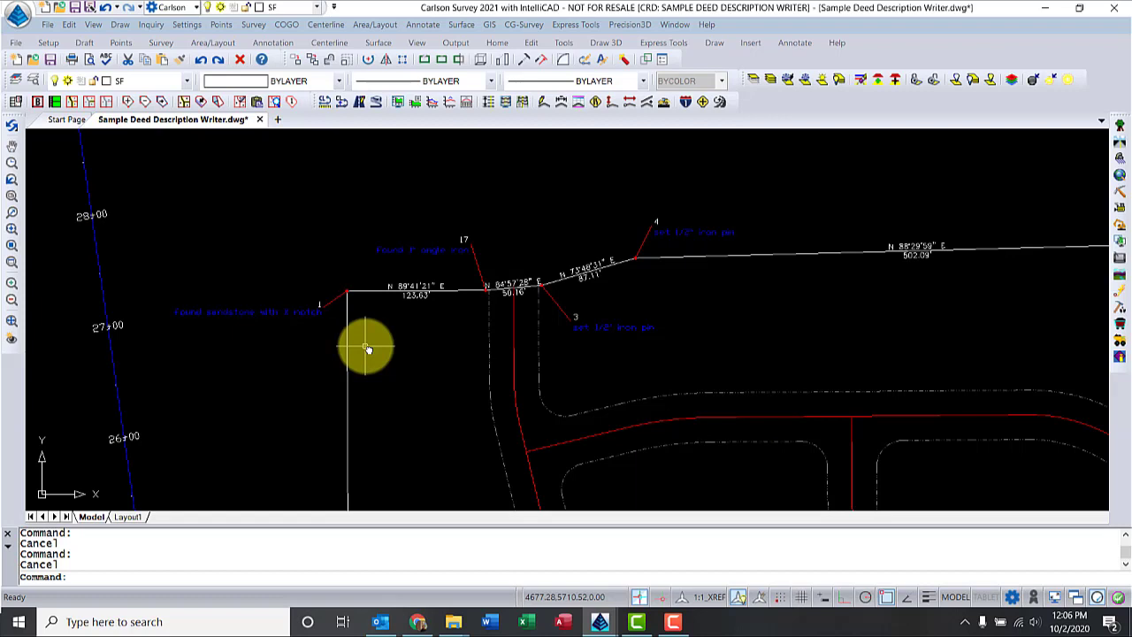
pyautogui.moveTo(365, 346)
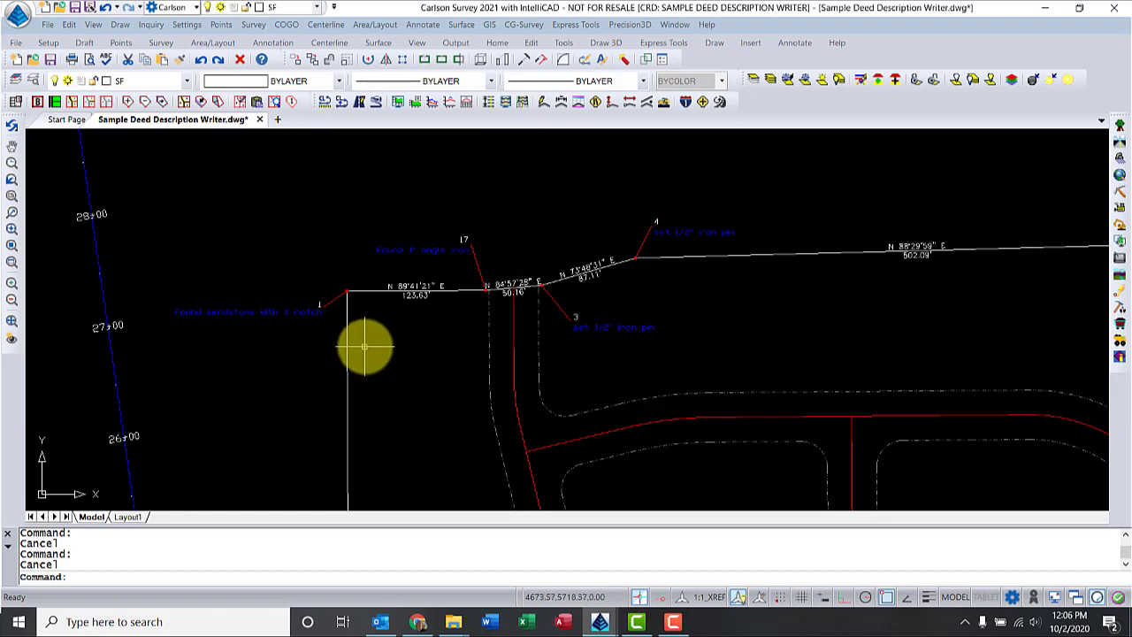
# - Launch the Legal Description Writer from the Survey menu over the sample deed drawing
pyautogui.click(253, 25)
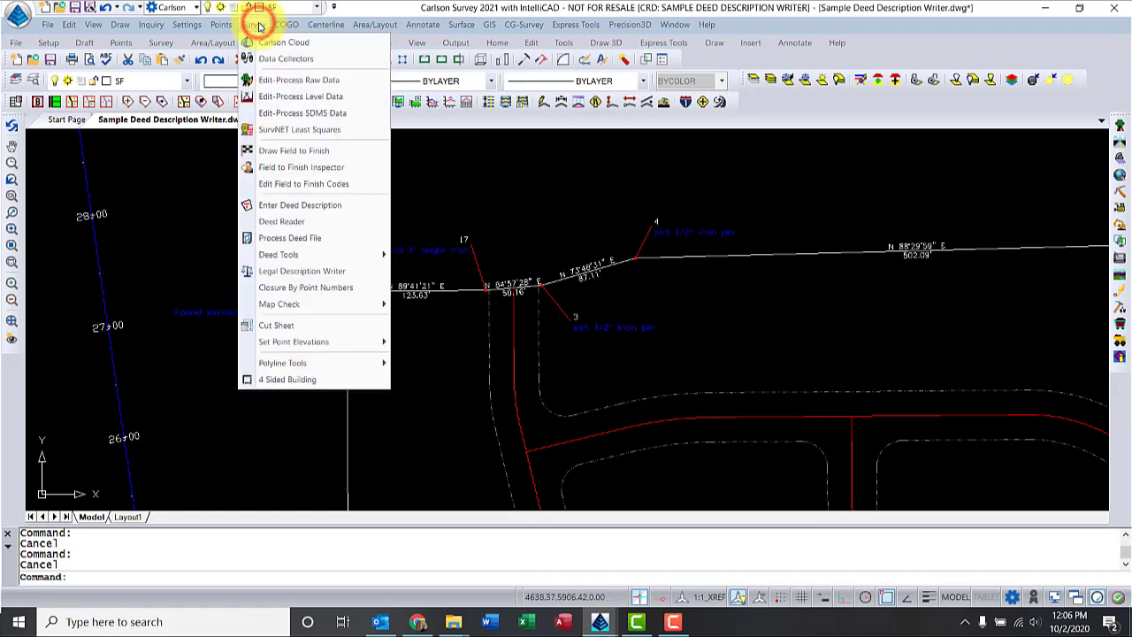
pyautogui.click(305, 269)
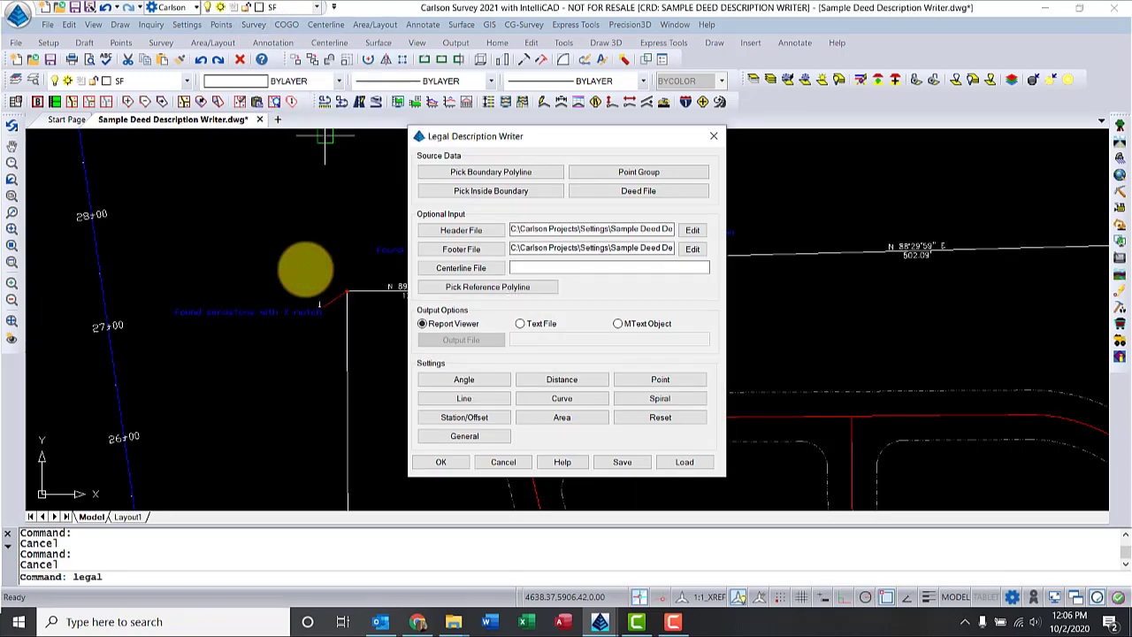
pyautogui.moveTo(490, 172)
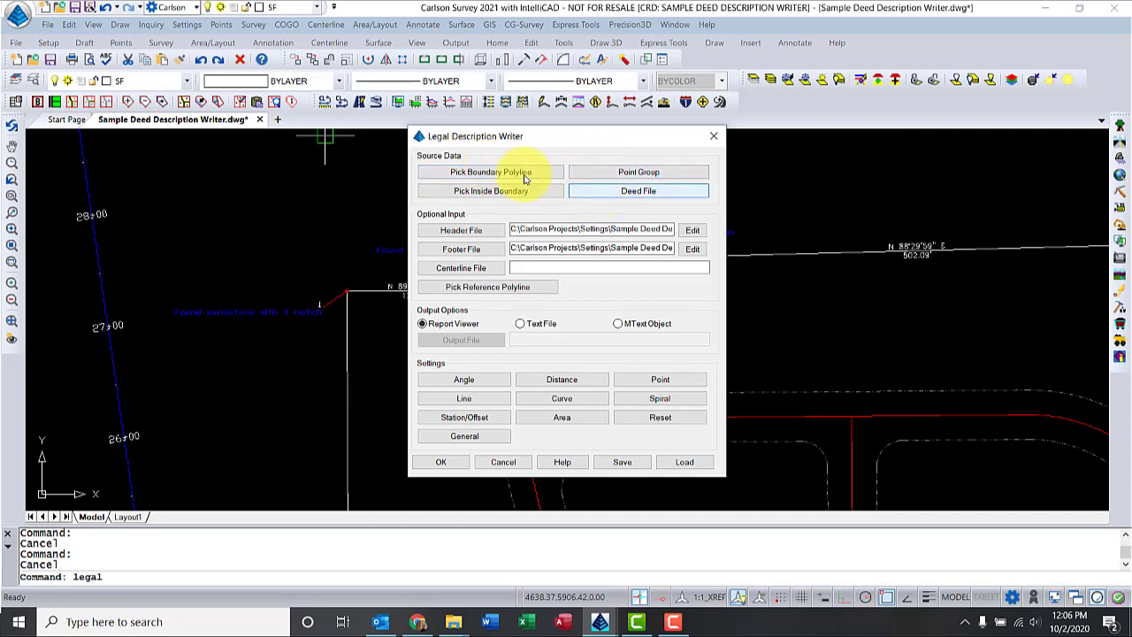
# - Pick the subdivision boundary polyline as source and set Sample Deed Description Header.txt as header, reviewing its wording
pyautogui.click(491, 172)
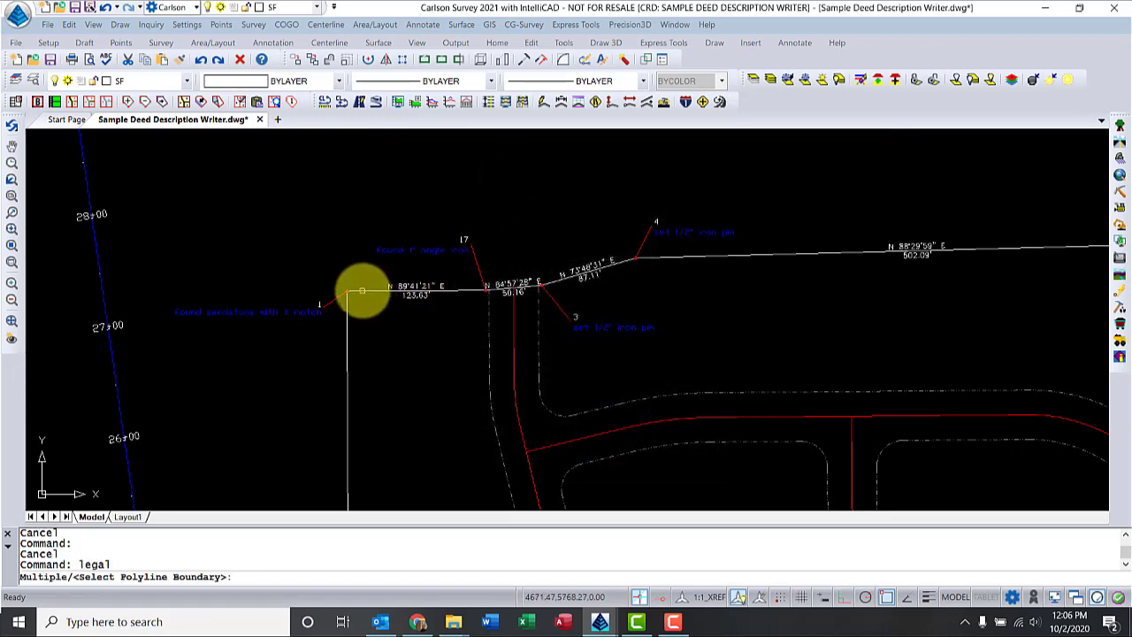
pyautogui.click(363, 290)
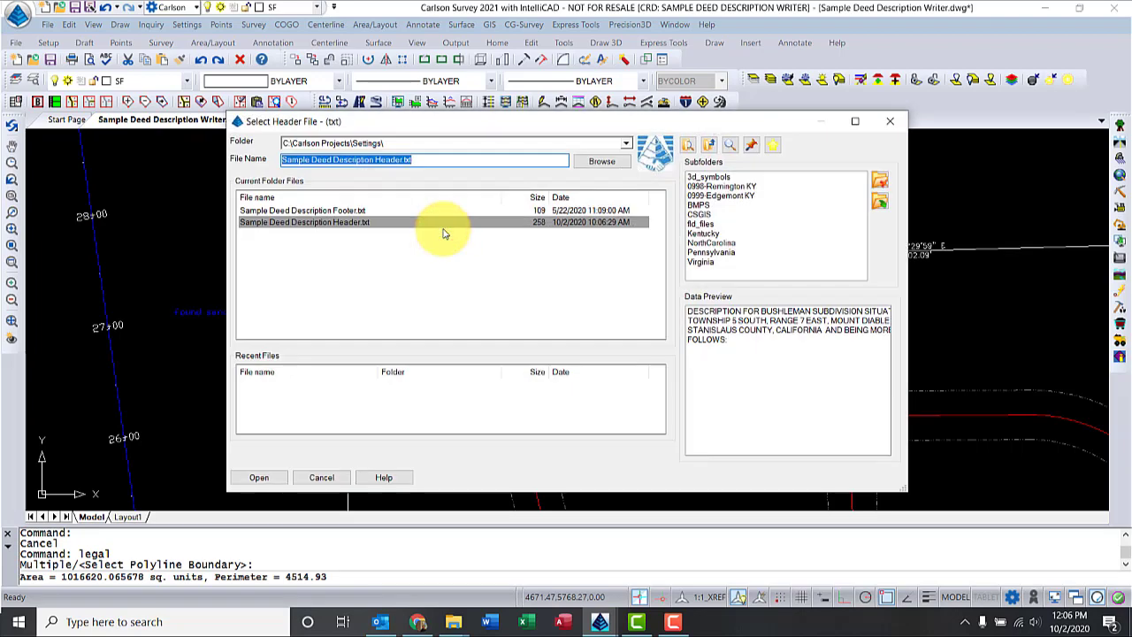
pyautogui.click(258, 478)
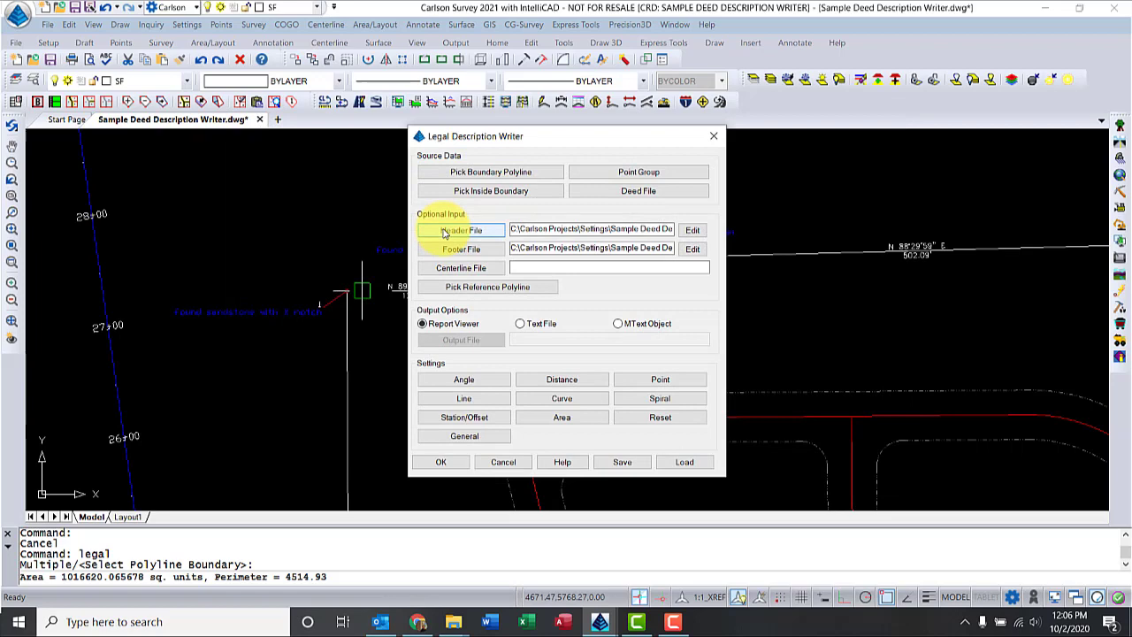
pyautogui.click(693, 230)
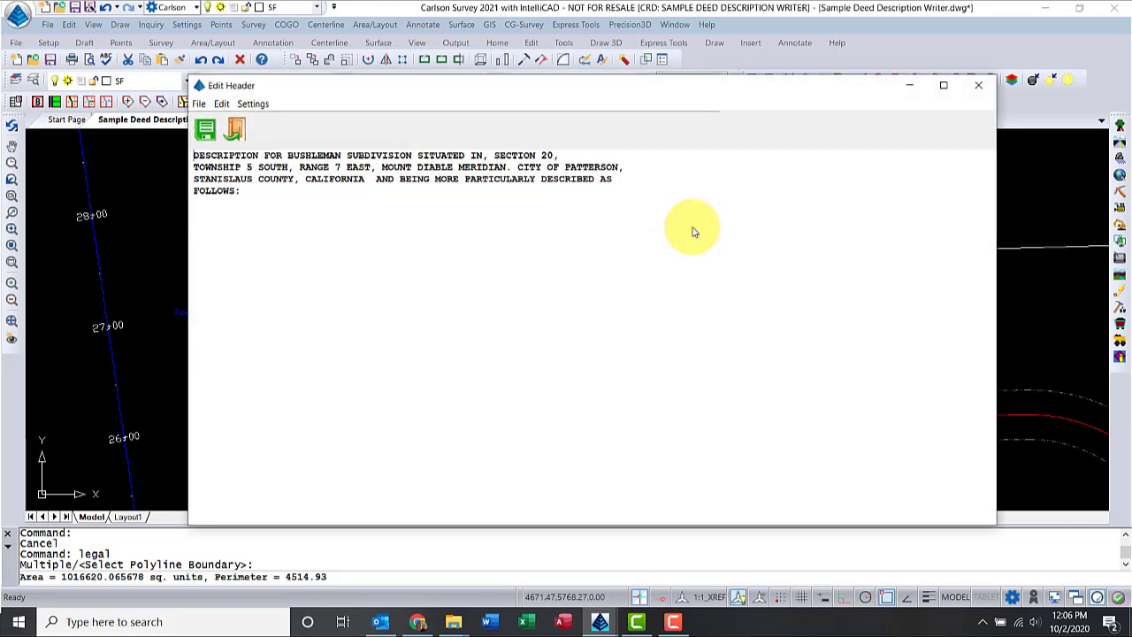
pyautogui.moveTo(262, 131)
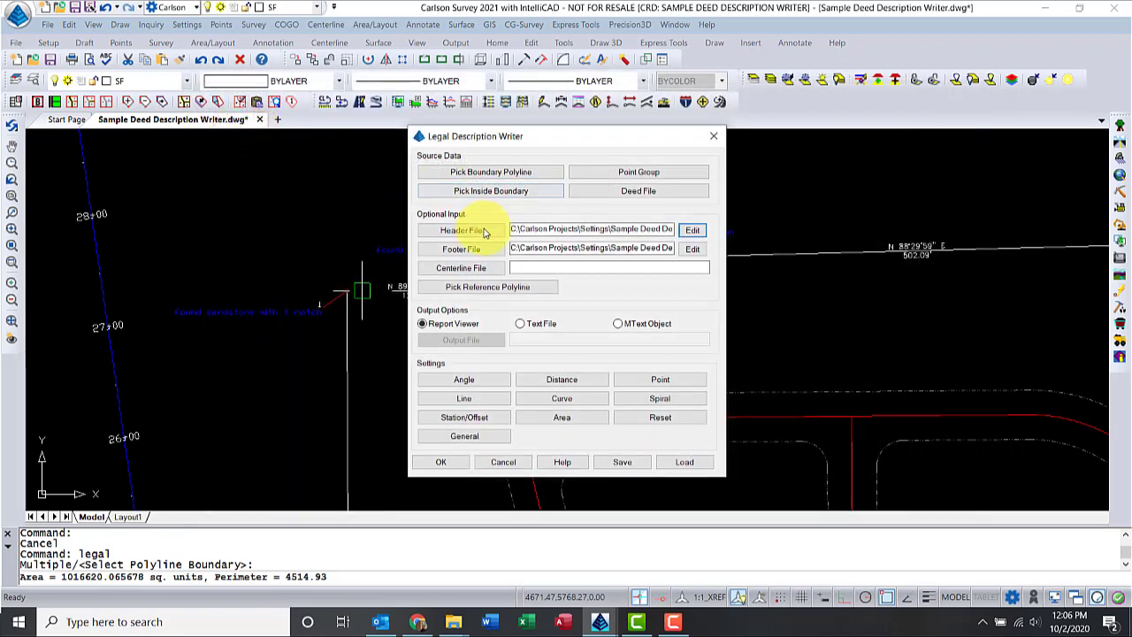
pyautogui.click(694, 247)
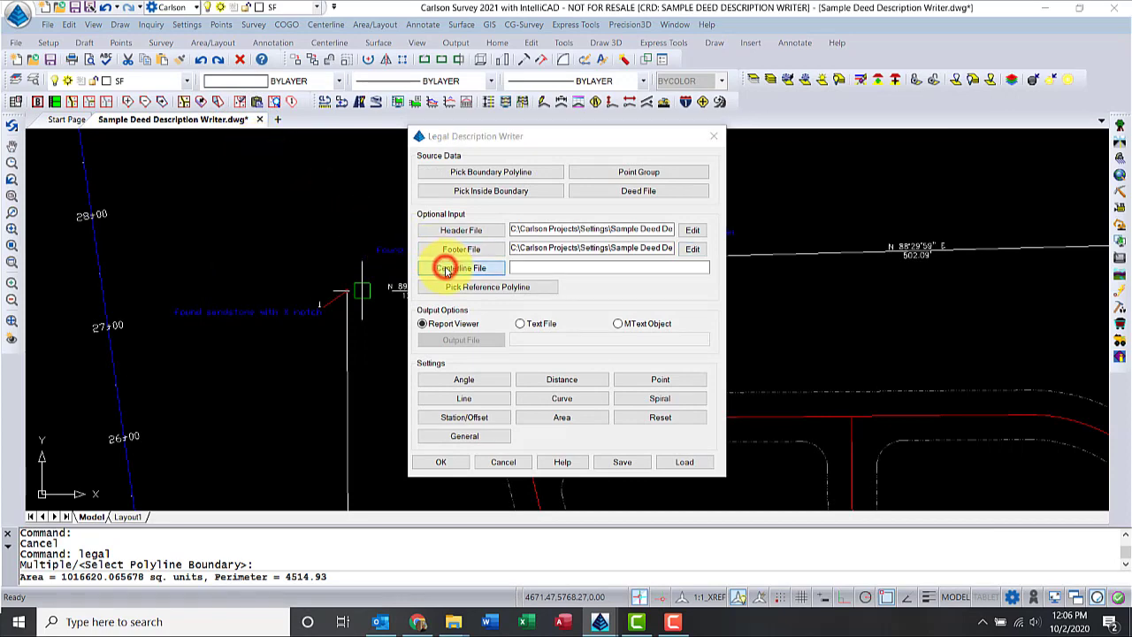
# - Set CL Route 23.cl as centerline file and pick a reference polyline described to the East 1/4 Corner of Section 32
pyautogui.click(459, 267)
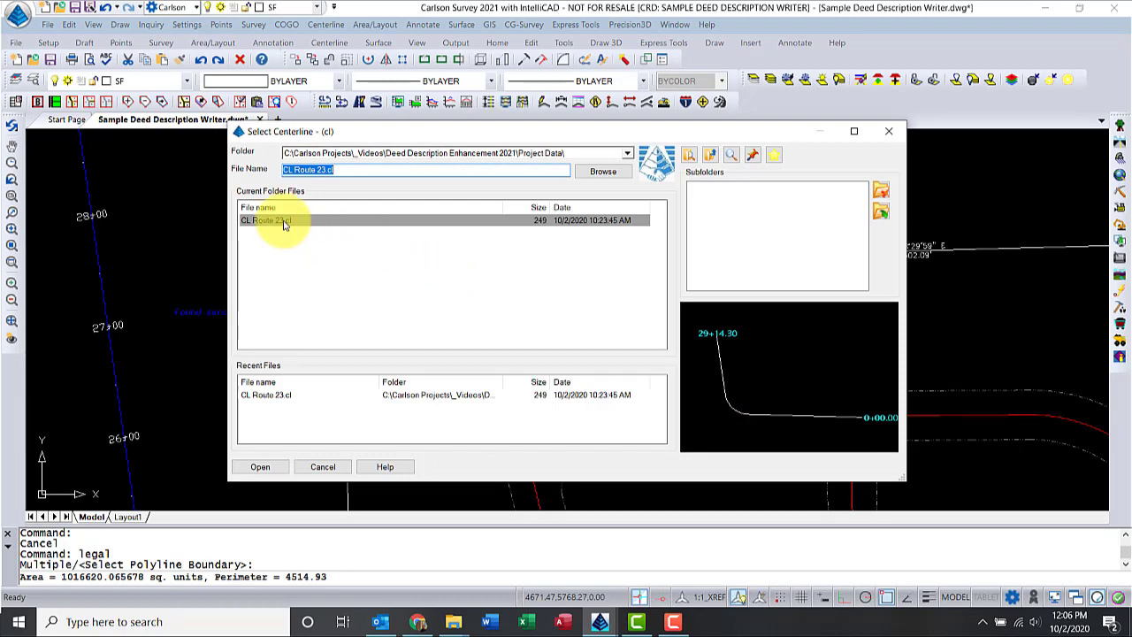
pyautogui.click(260, 467)
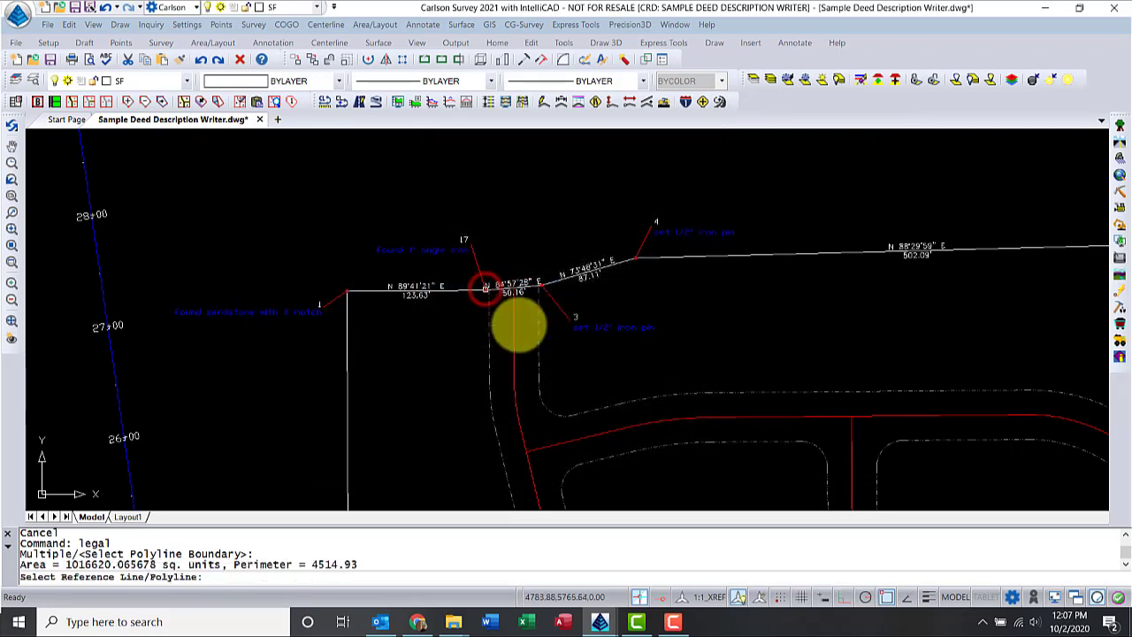
pyautogui.scroll(-3)
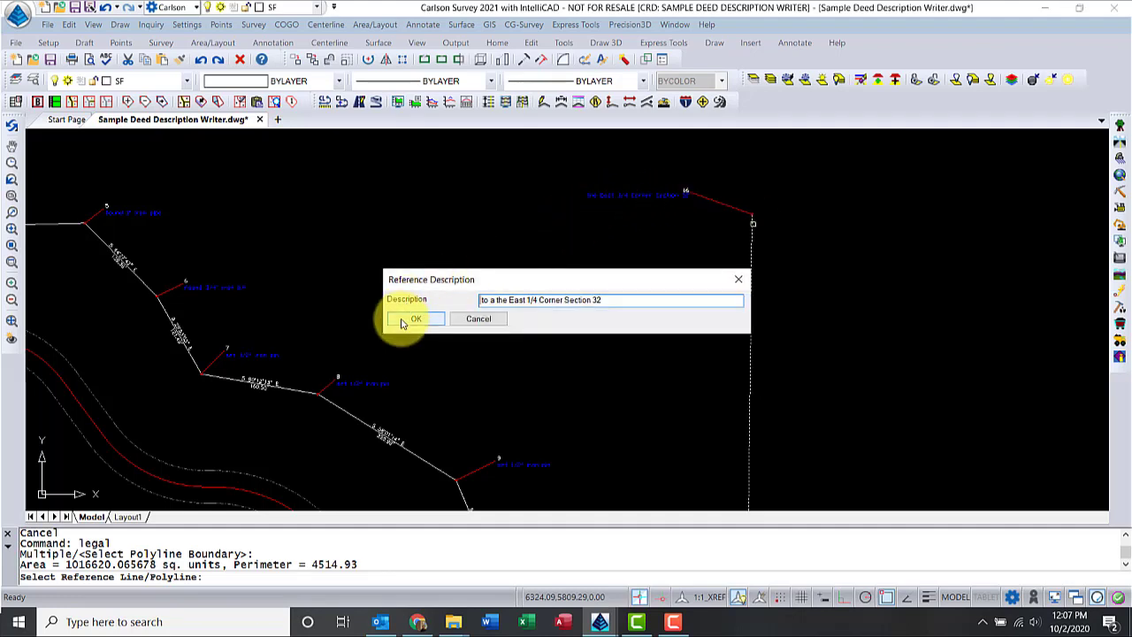
pyautogui.click(414, 318)
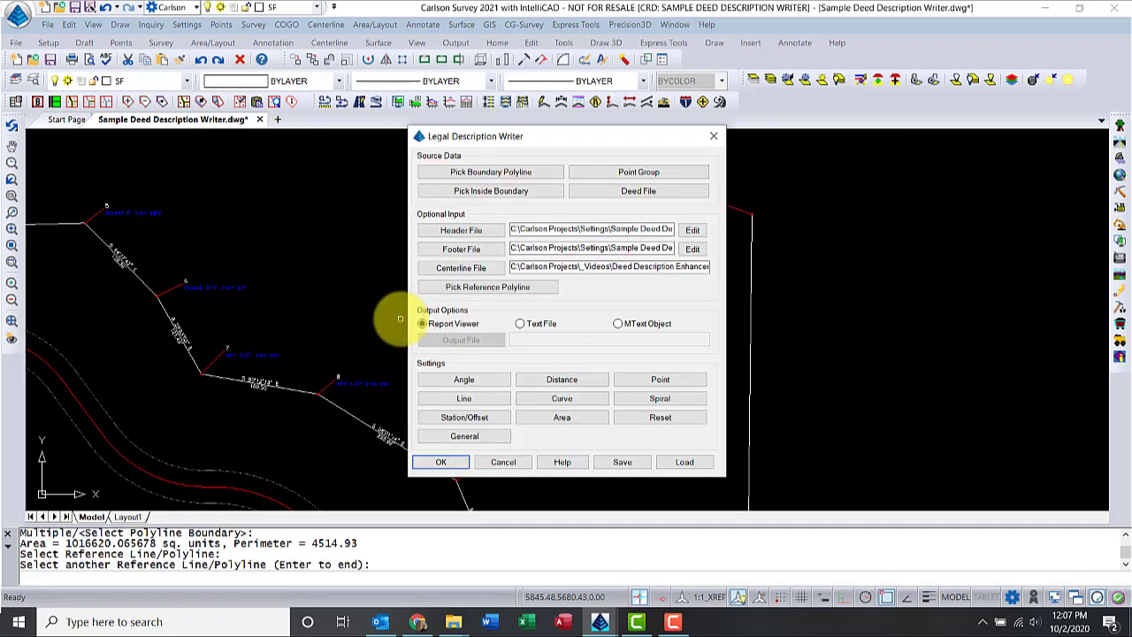
pyautogui.moveTo(470, 324)
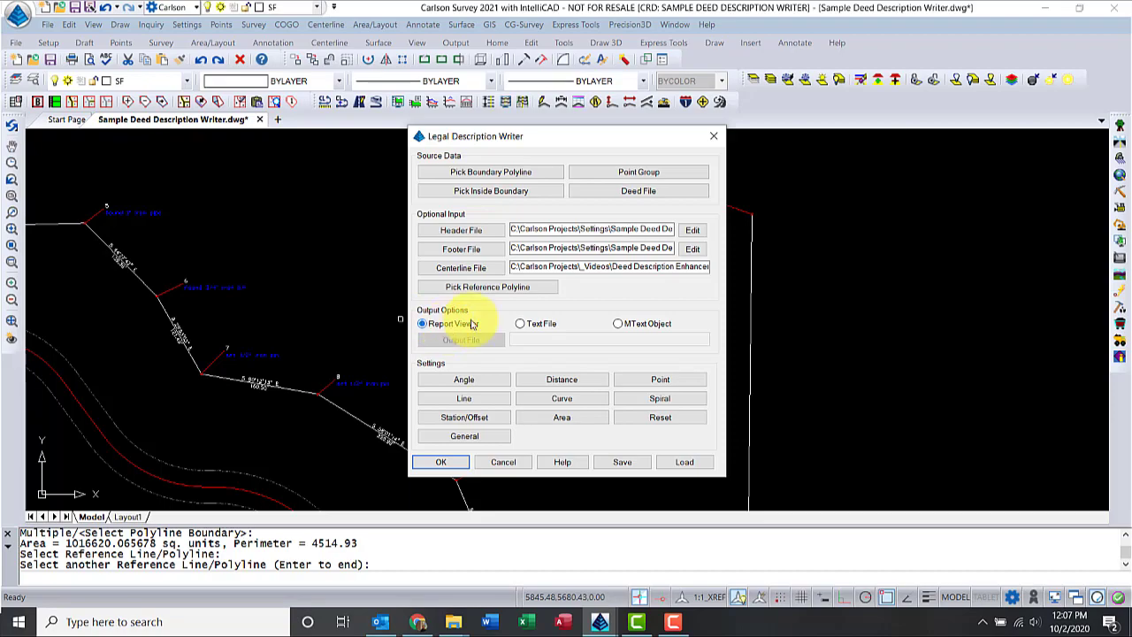
pyautogui.moveTo(636, 329)
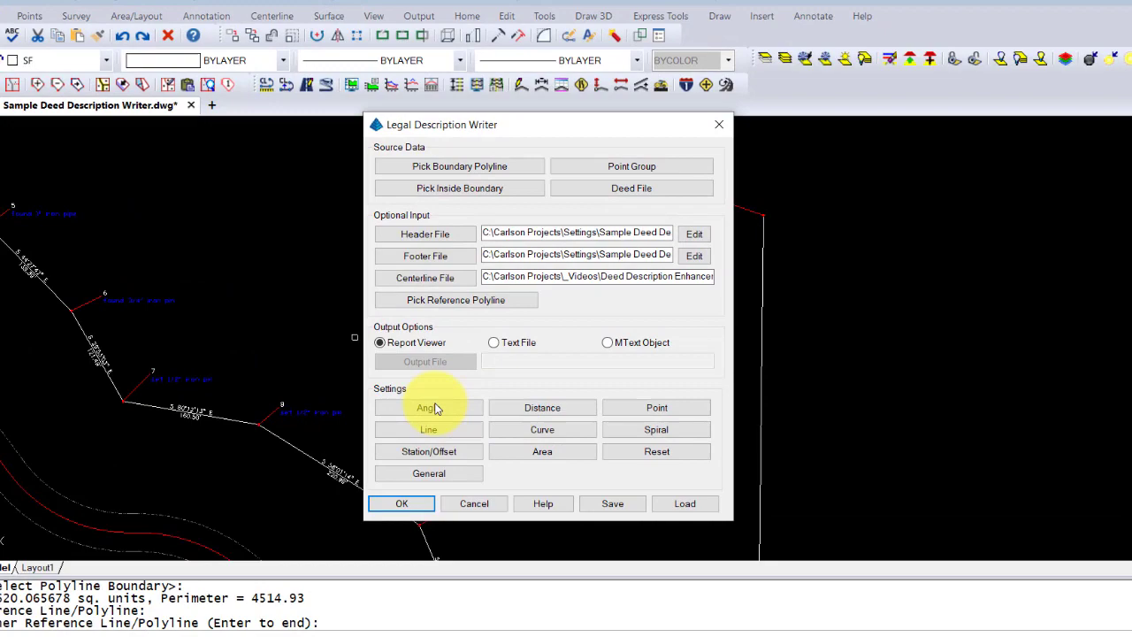
# - Accept the angle settings and enable Report Course Numbers with prefix 'Course' in the general settings
pyautogui.click(428, 406)
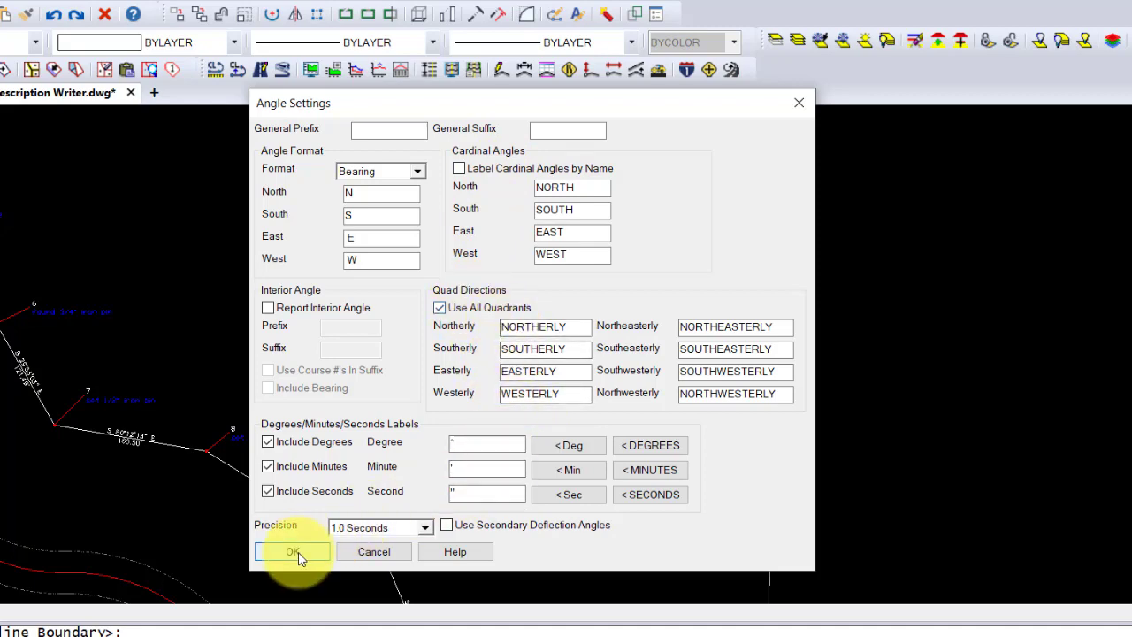
pyautogui.click(294, 551)
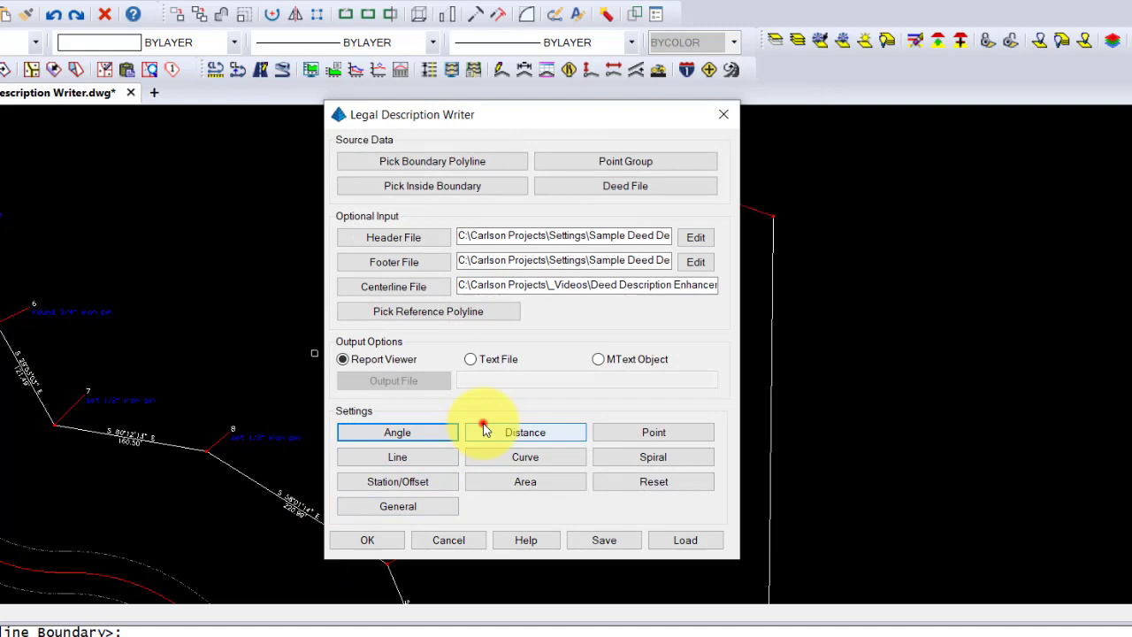
pyautogui.click(523, 431)
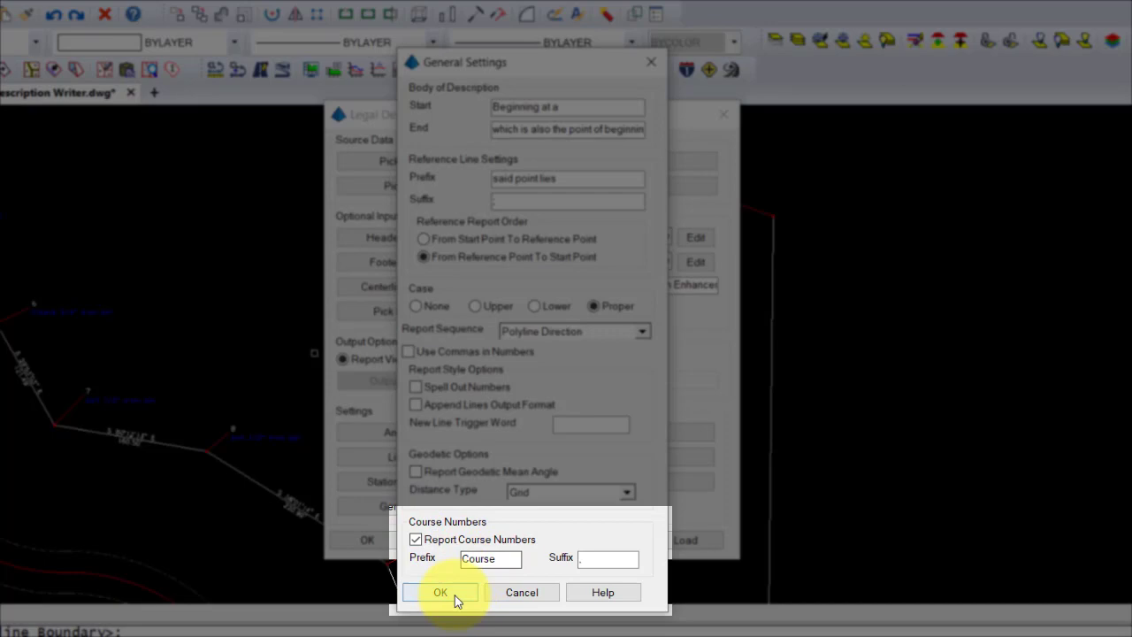
pyautogui.click(440, 590)
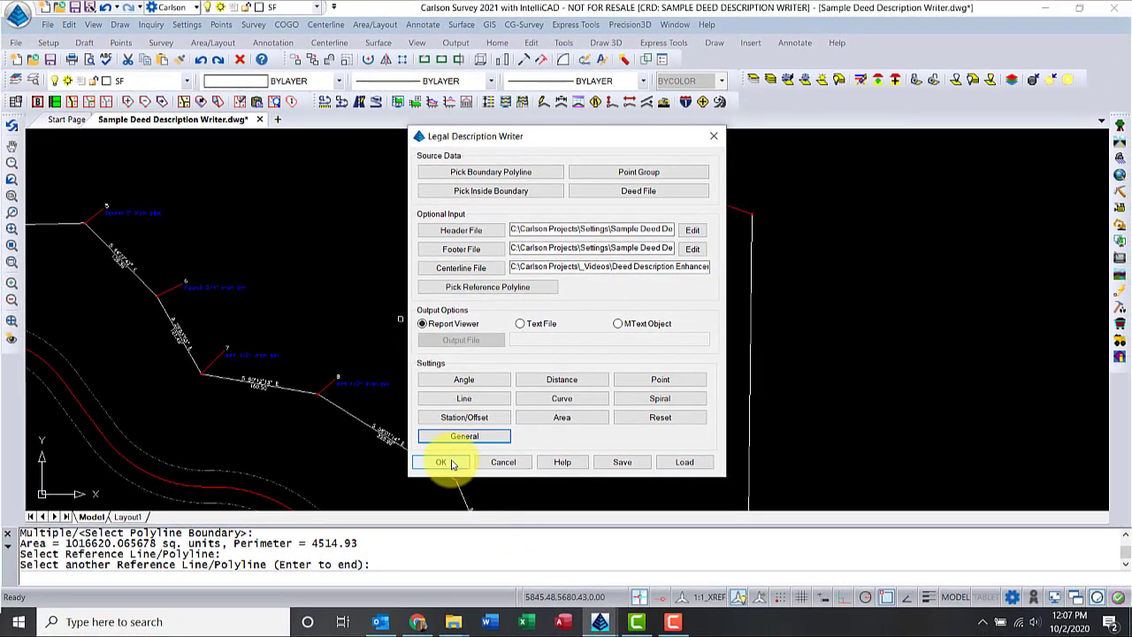
# - Save the settings over Sample Legal Description Format.lgl, confirming replacement
pyautogui.click(623, 462)
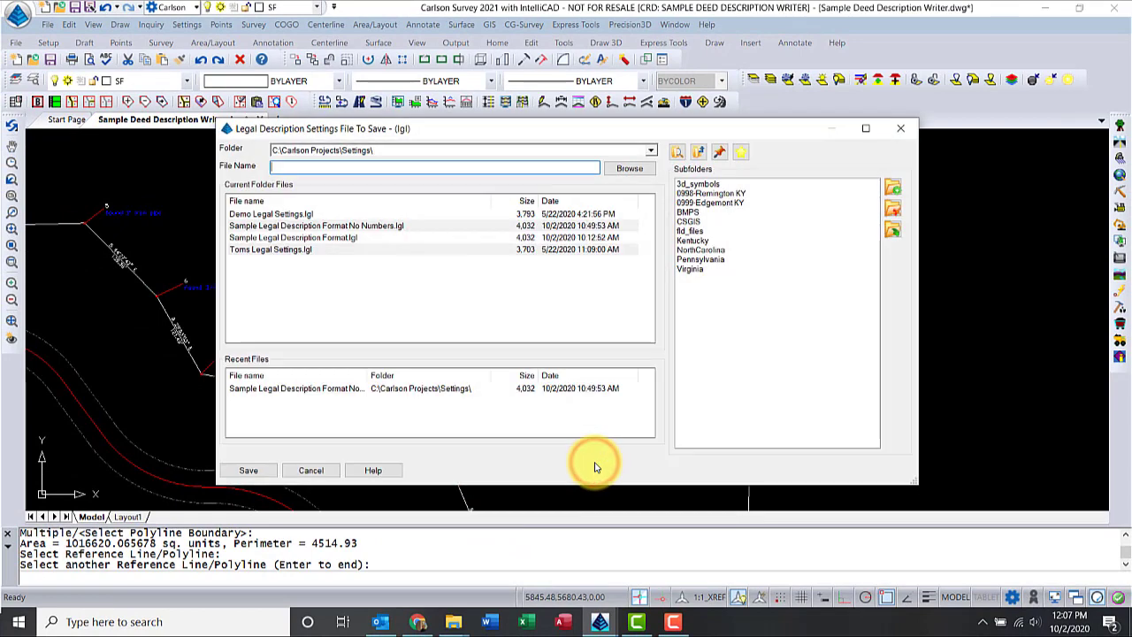
pyautogui.click(294, 237)
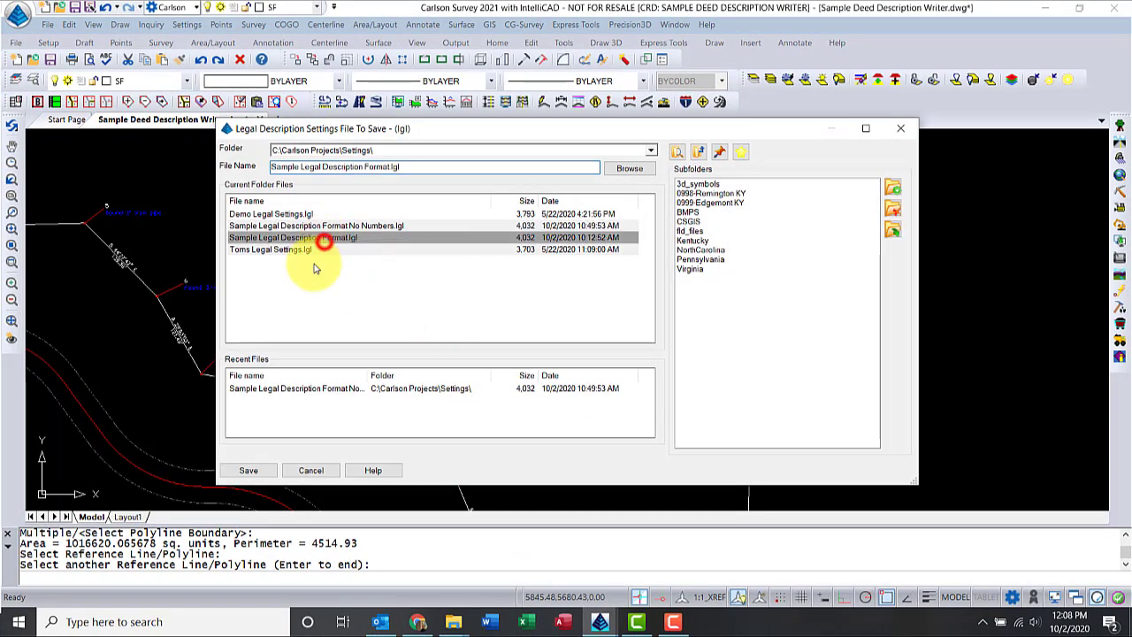
pyautogui.click(248, 471)
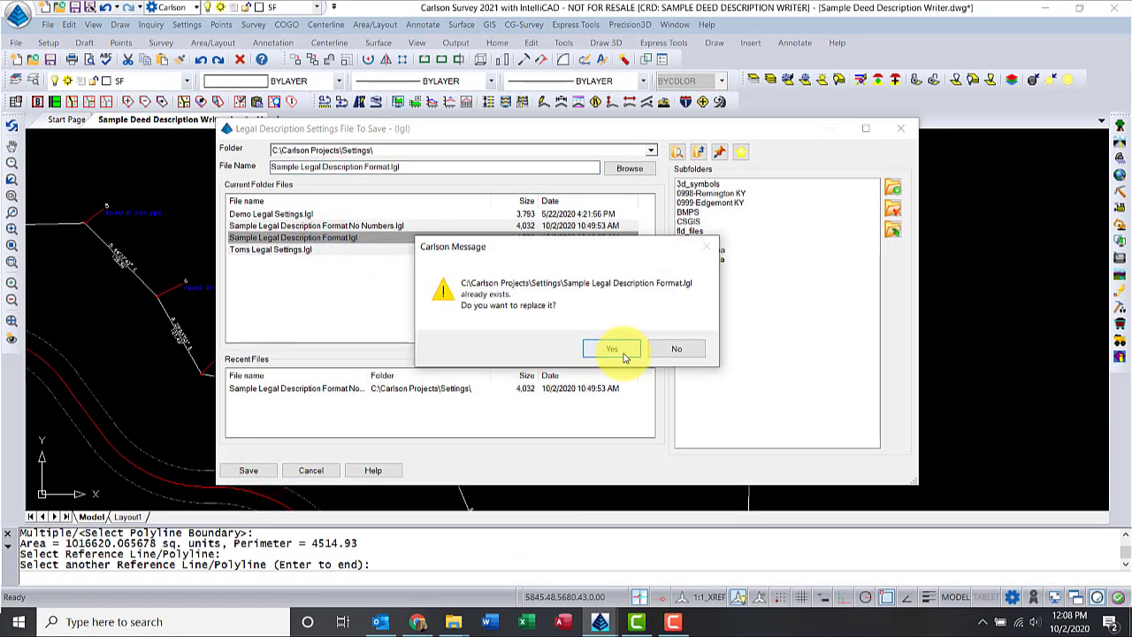
pyautogui.click(612, 347)
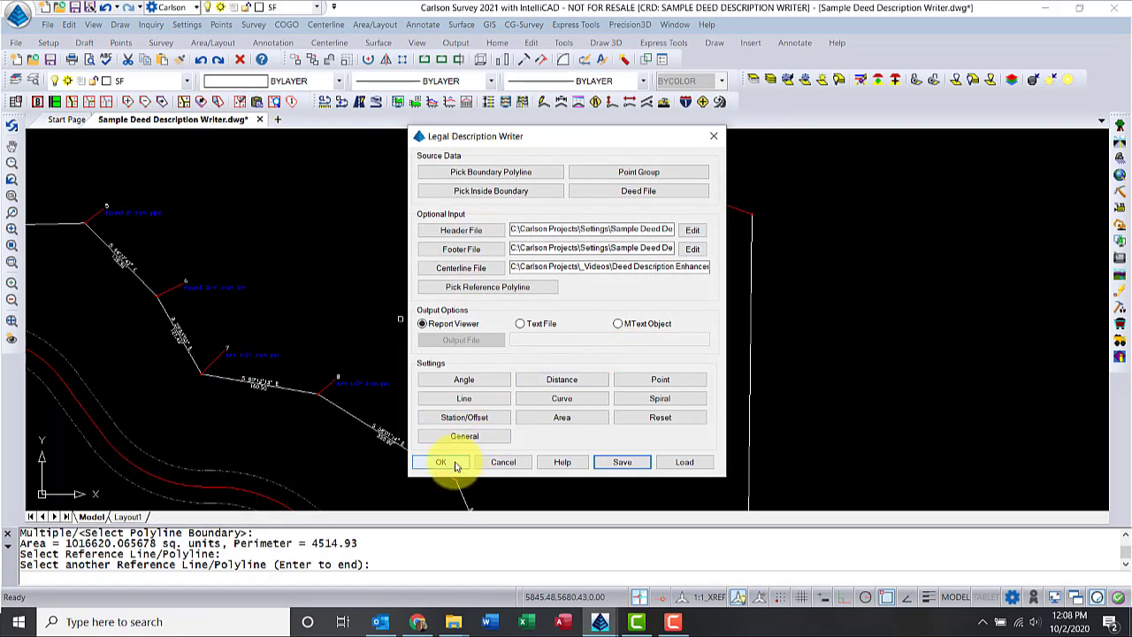
# - Generate the report and save it as Sample Deed Description Writer-No Date Time.txt
pyautogui.click(442, 462)
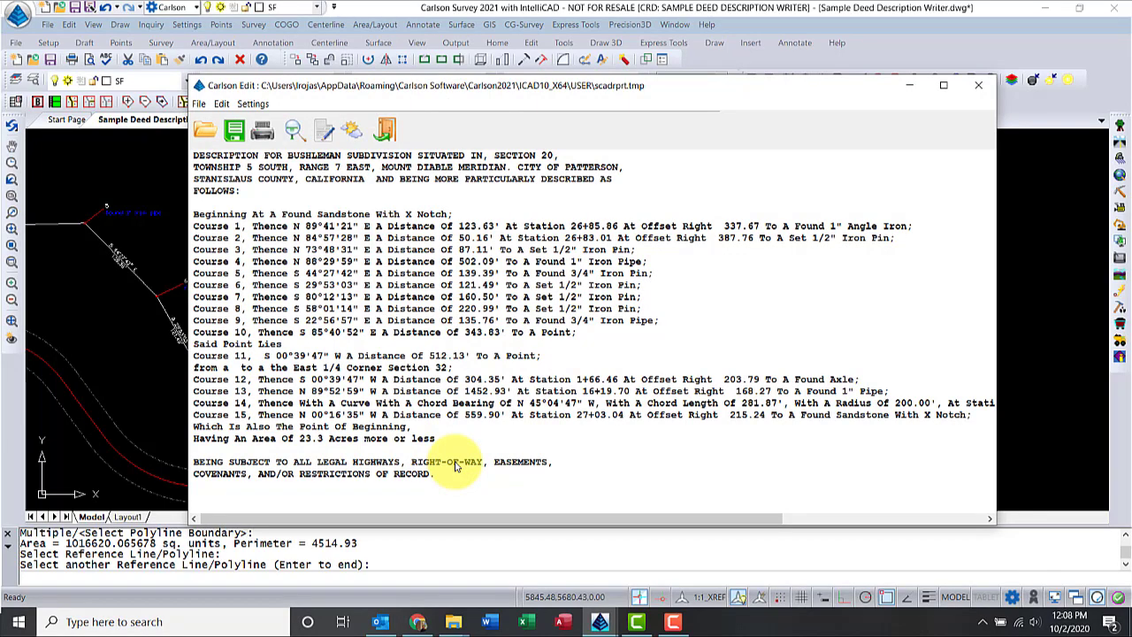
pyautogui.click(234, 131)
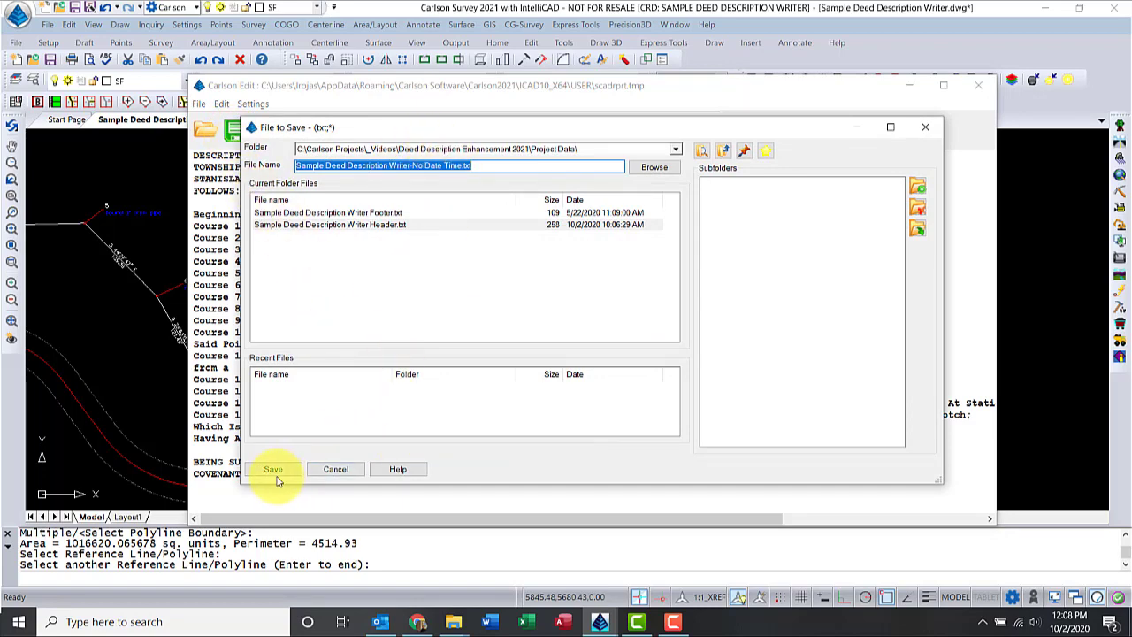
pyautogui.click(272, 468)
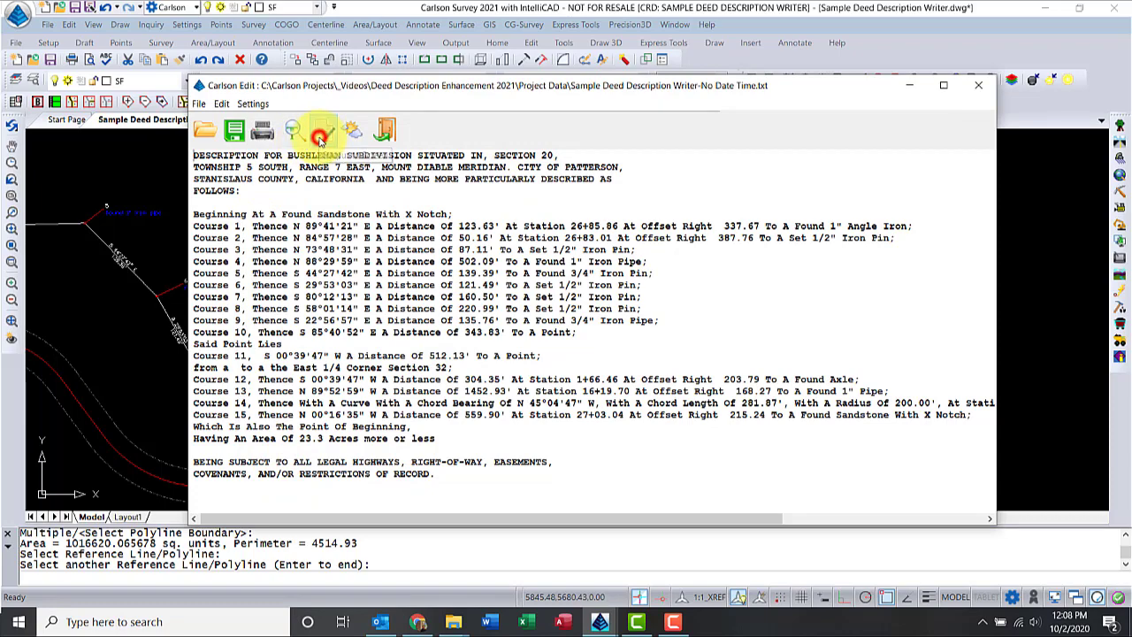
# - Draw the report as MText at a start point right of the boundary with default rotation
pyautogui.click(318, 131)
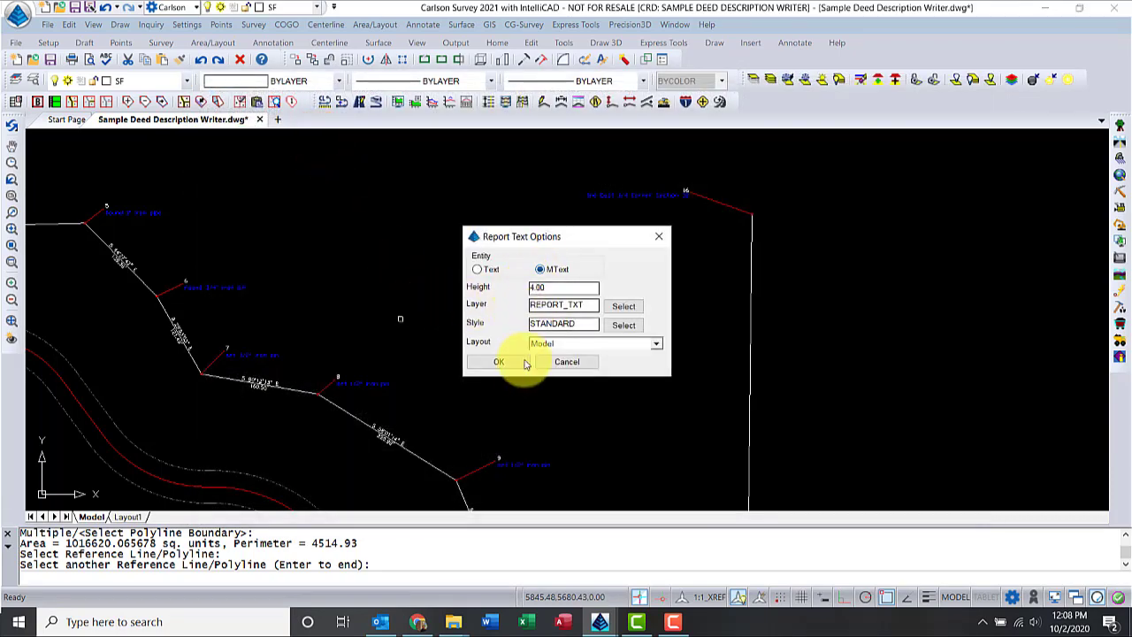
pyautogui.click(499, 361)
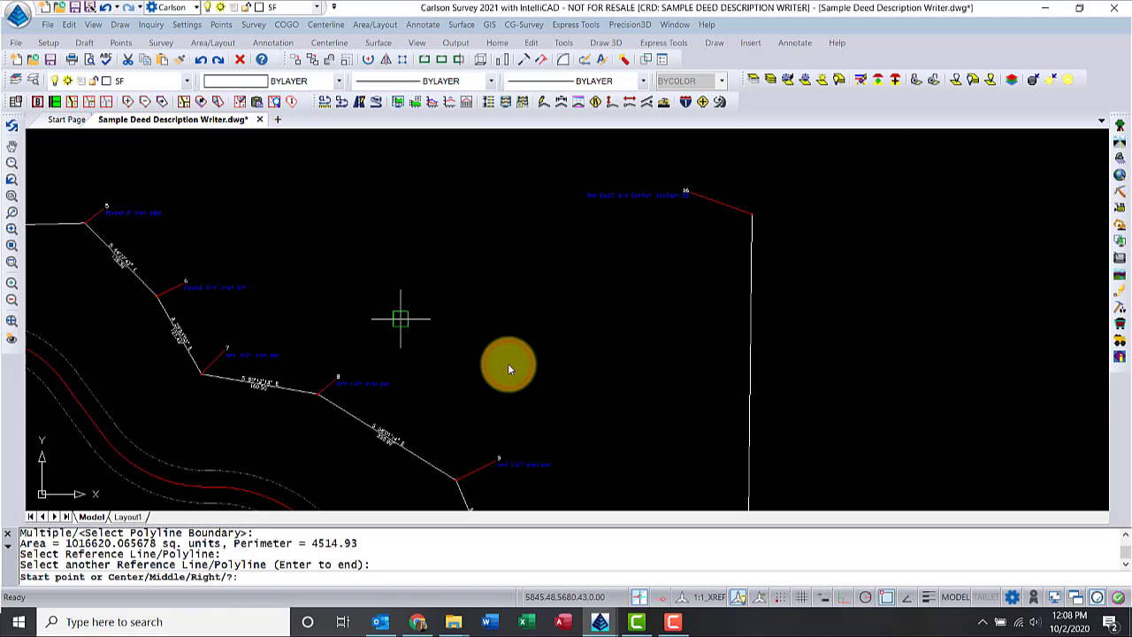
pyautogui.moveTo(984, 184)
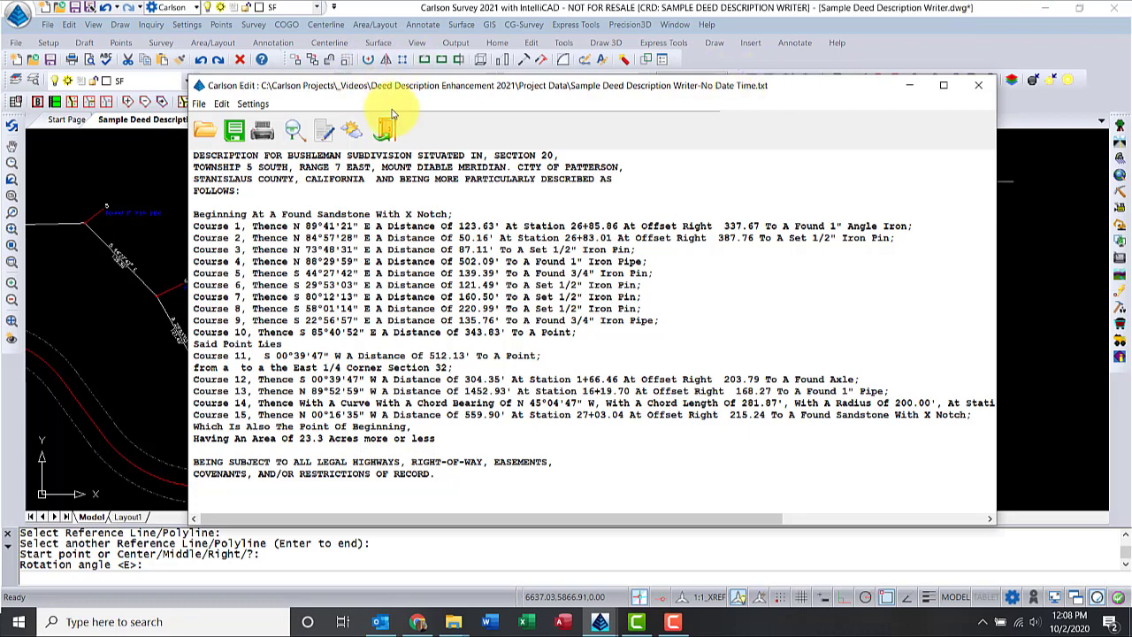
pyautogui.click(978, 85)
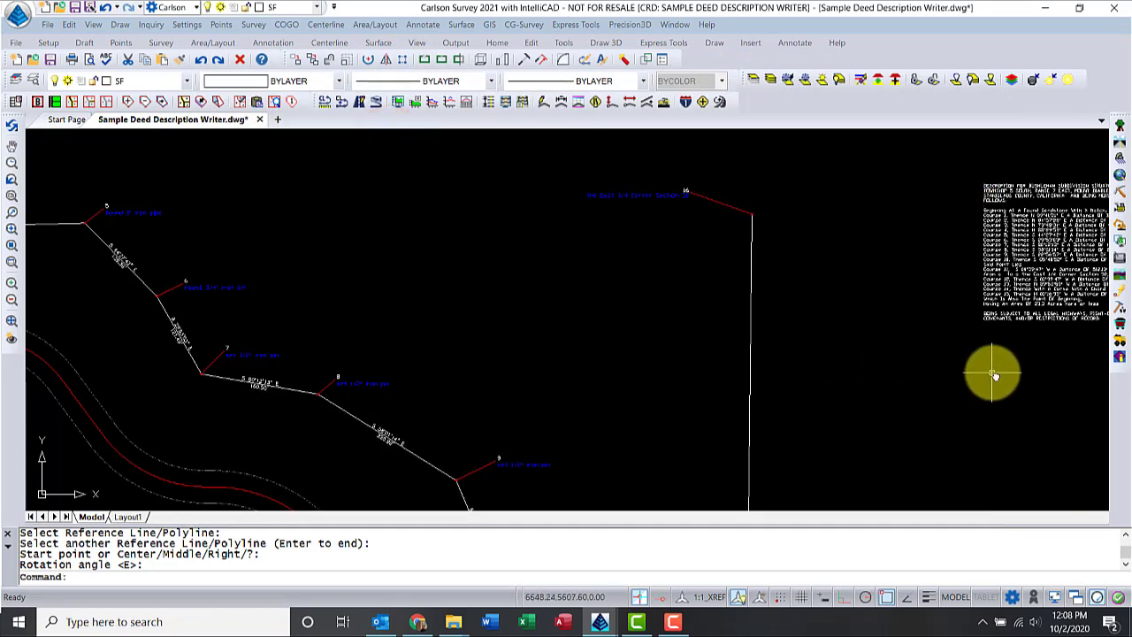